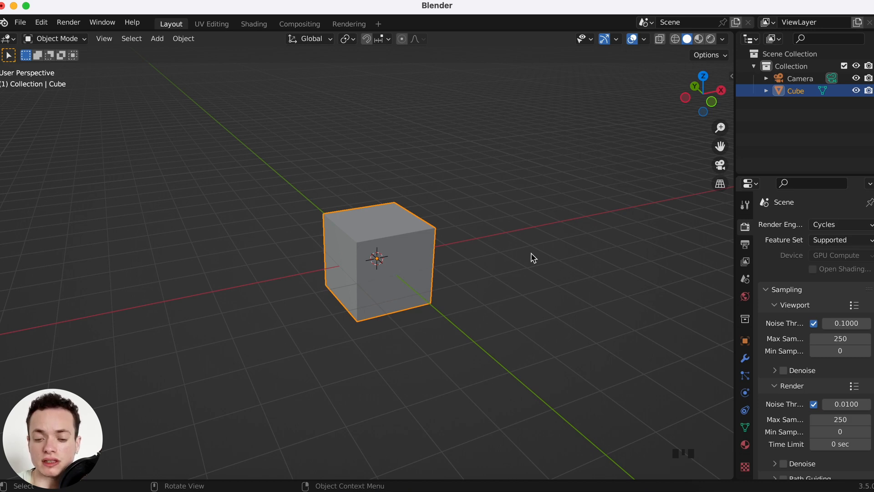
Step: Delete the default cube, leaving only the camera in the scene
{"action": "key", "text": "x"}
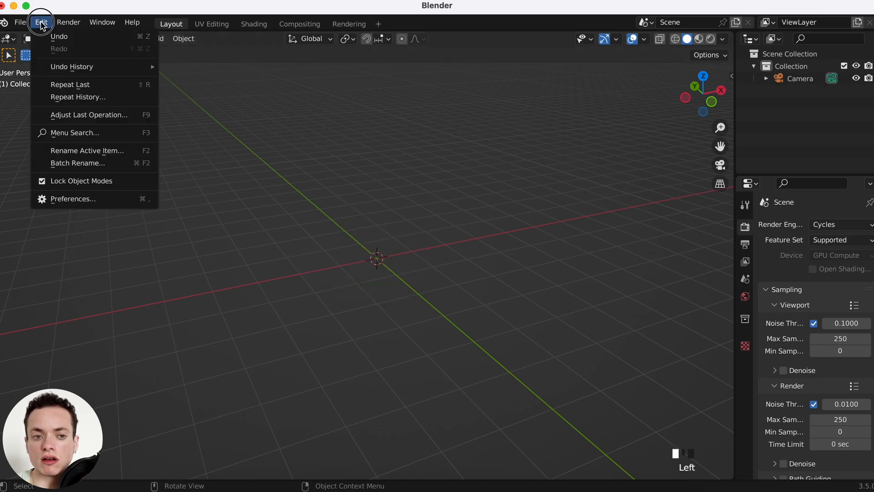
Step: Confirm in Preferences > Add-ons (search 'image') that Import Images as Planes is enabled
{"action": "left_click", "coordinate": [73, 199]}
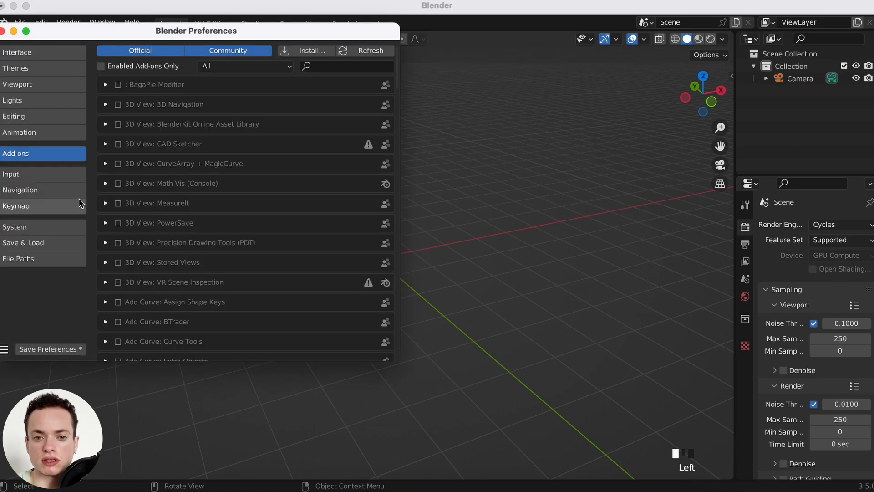
{"action": "left_click", "coordinate": [346, 66]}
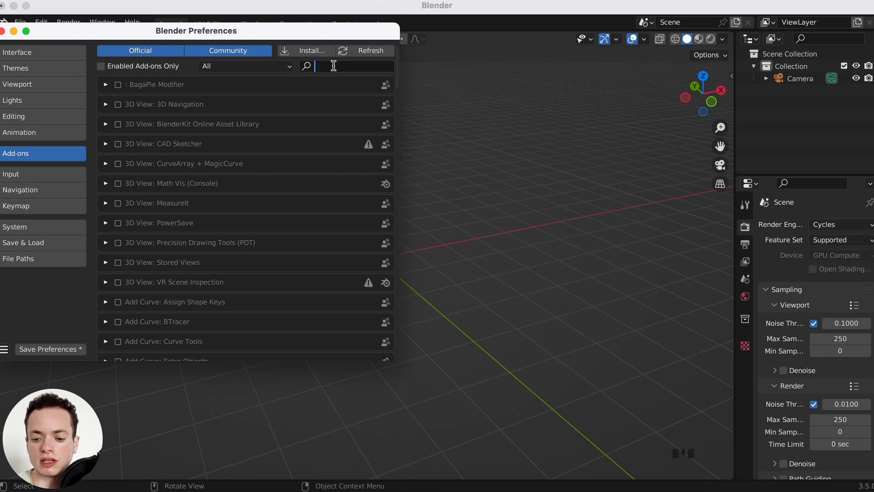
{"action": "type", "text": "image"}
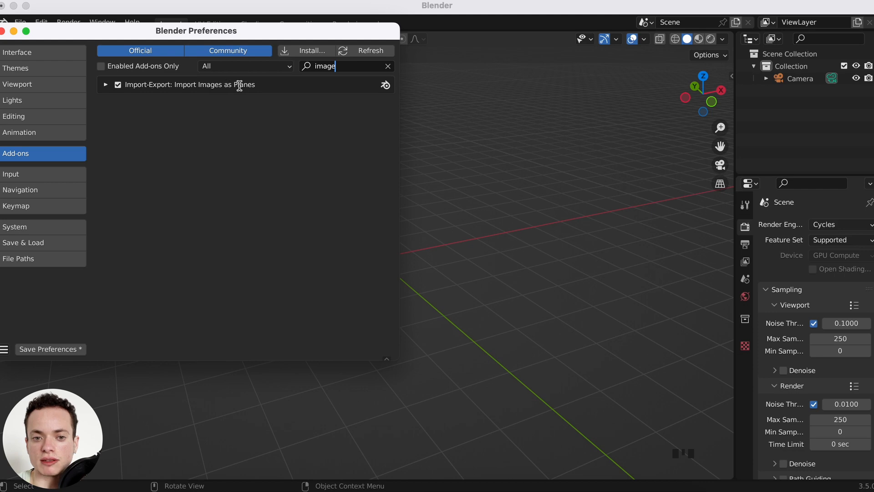
{"action": "left_click", "coordinate": [106, 83]}
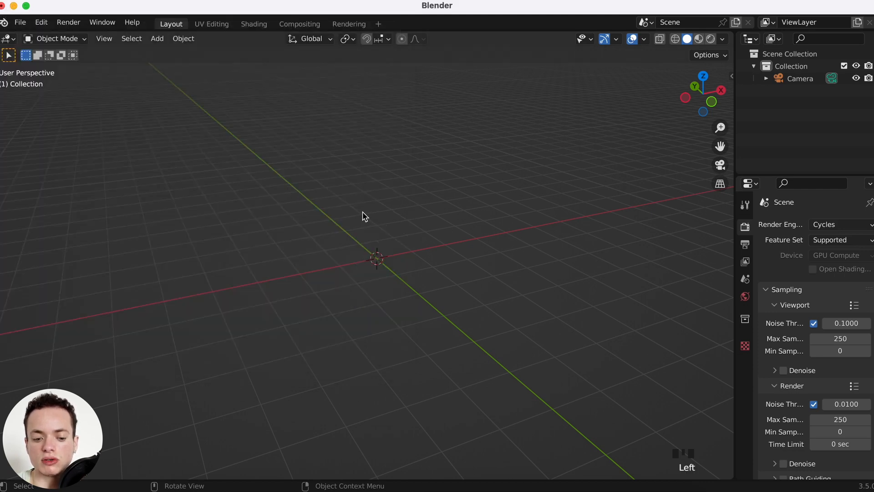
Step: Import Winding Road.png into the scene as an image plane
{"action": "key", "text": "shift+a"}
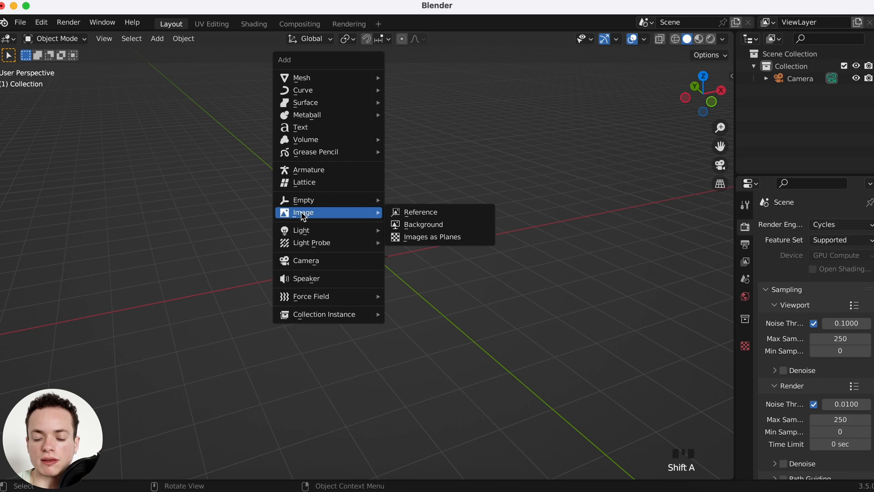
{"action": "mouse_move", "coordinate": [439, 237]}
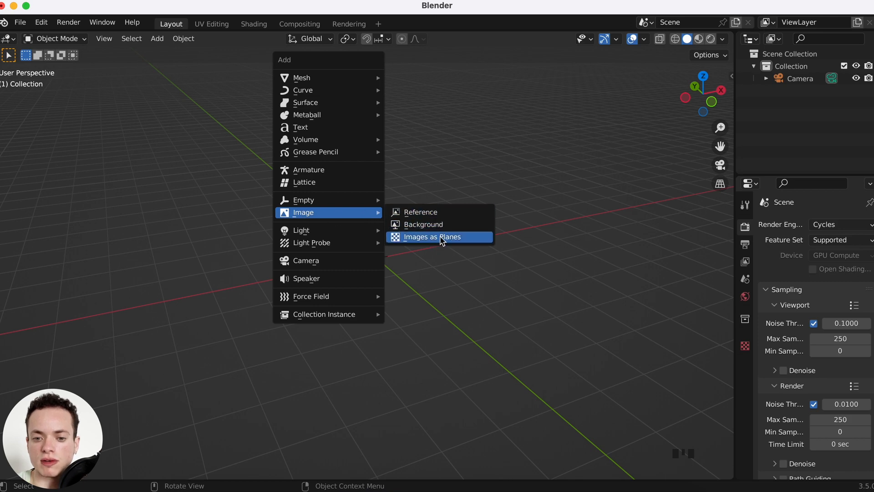
{"action": "left_click", "coordinate": [430, 237]}
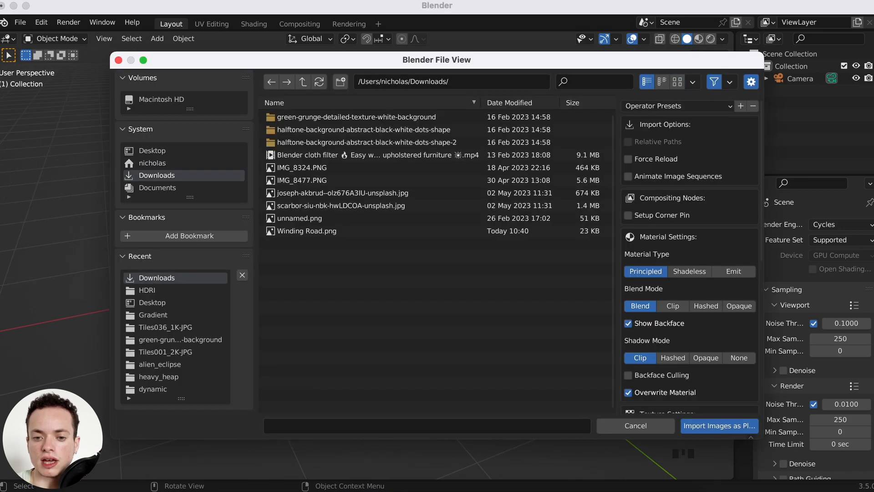
{"action": "left_click", "coordinate": [307, 231]}
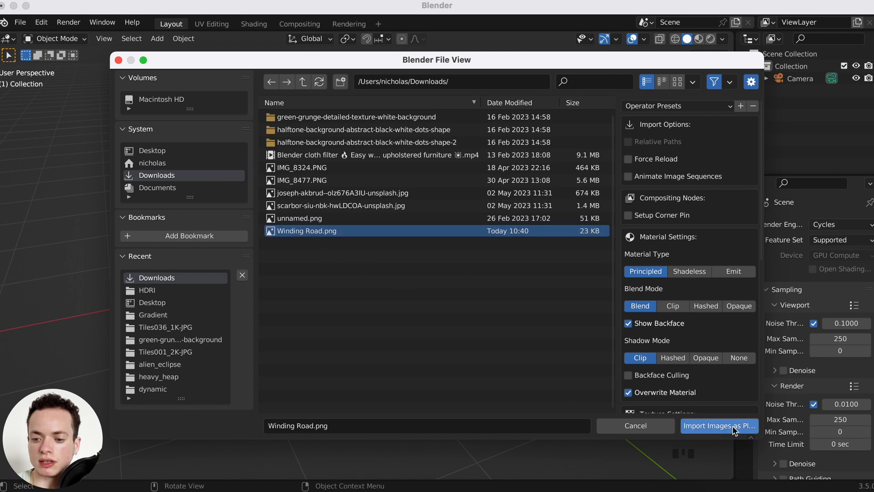
{"action": "left_click", "coordinate": [720, 425]}
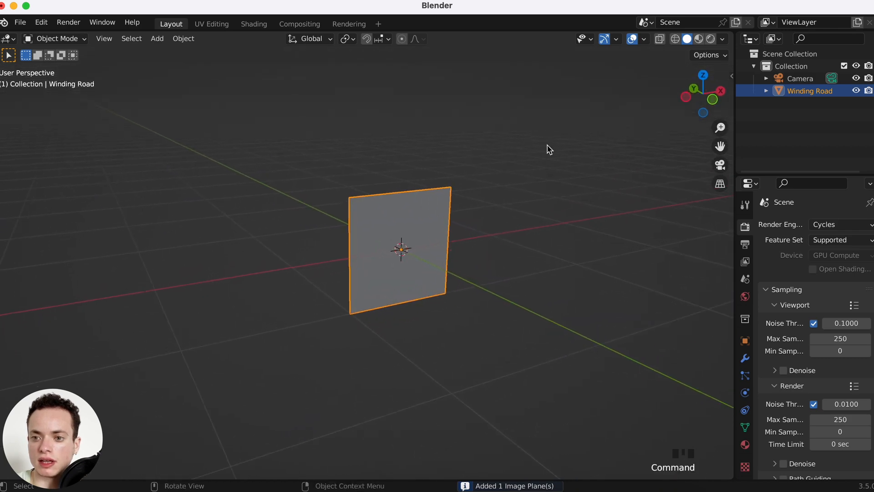
{"action": "mouse_move", "coordinate": [698, 39]}
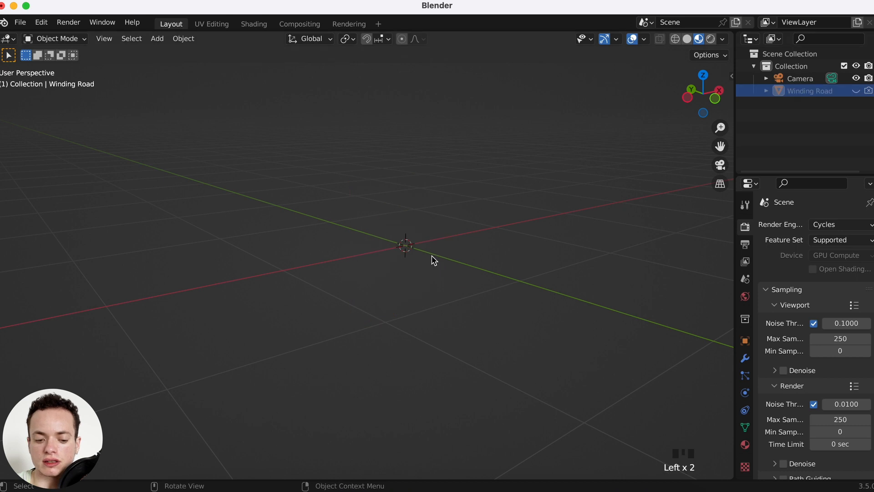
Step: Add a cube and scale it on Y to about 0.105, making a 0.21 m slab
{"action": "key", "text": "shift+a"}
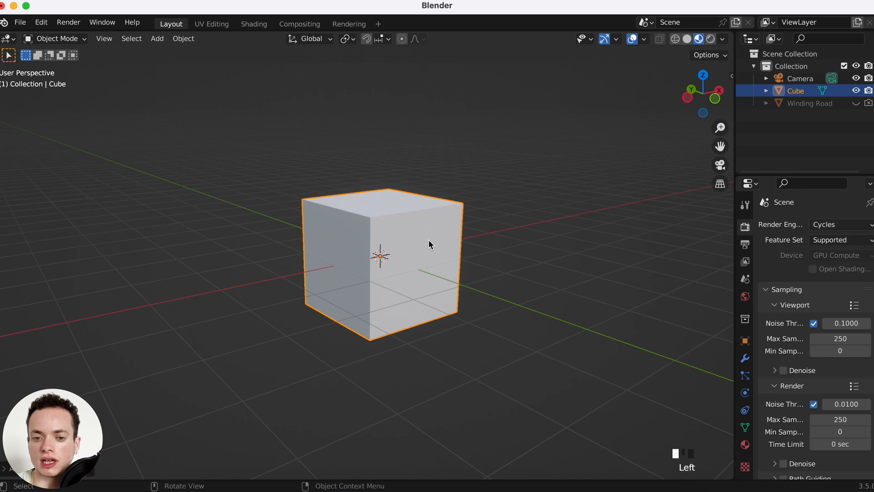
{"action": "key", "text": "s"}
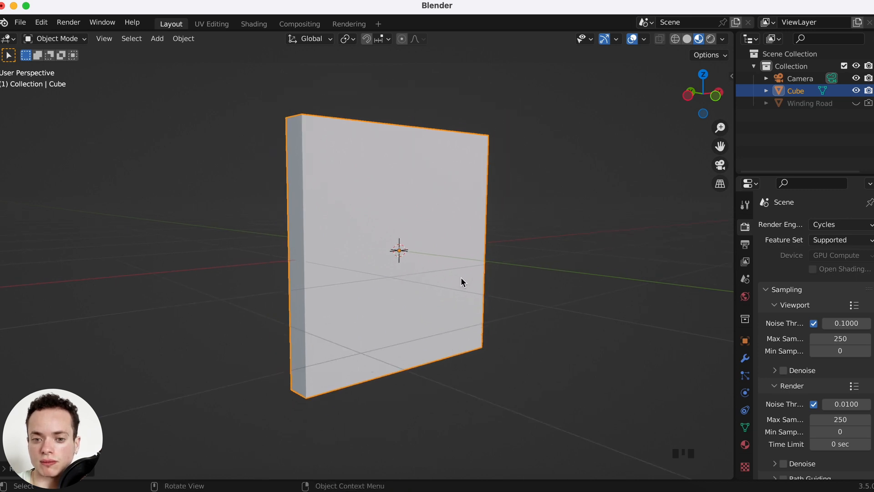
{"action": "mouse_move", "coordinate": [524, 235]}
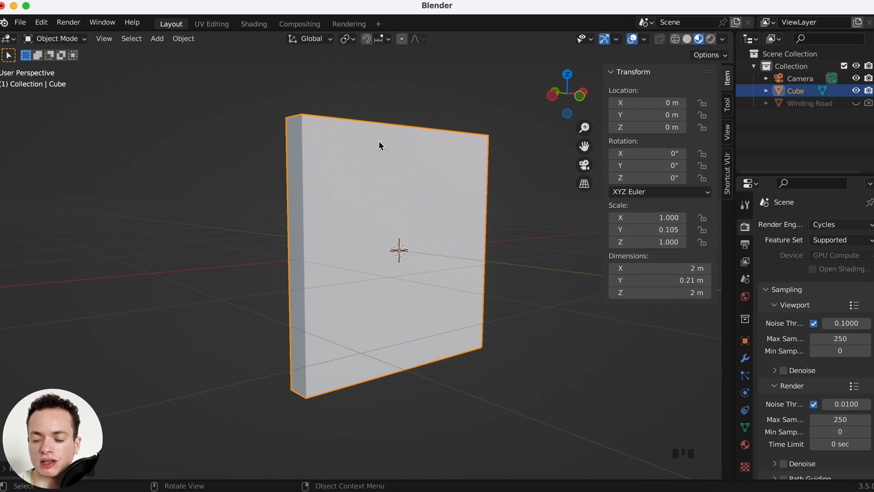
Step: Apply the slab's scale so it reads 1 at 2 × 0.21 × 2 m
{"action": "left_click", "coordinate": [183, 38]}
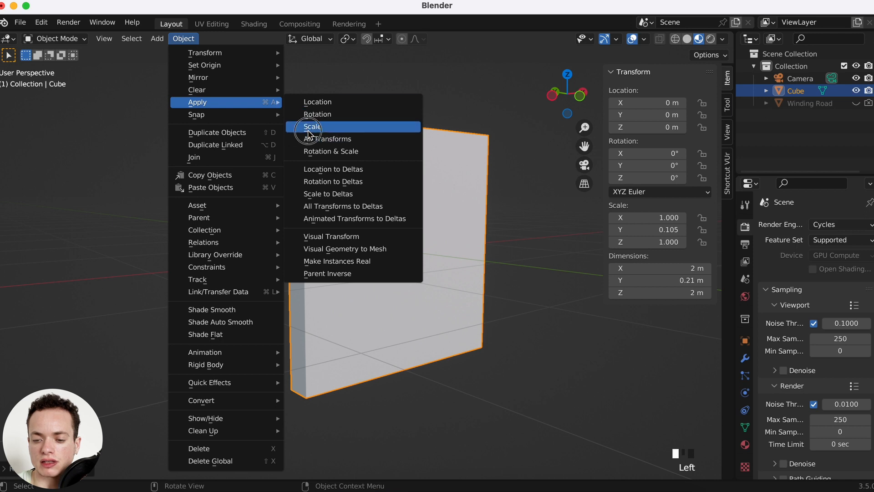
{"action": "left_click", "coordinate": [311, 127]}
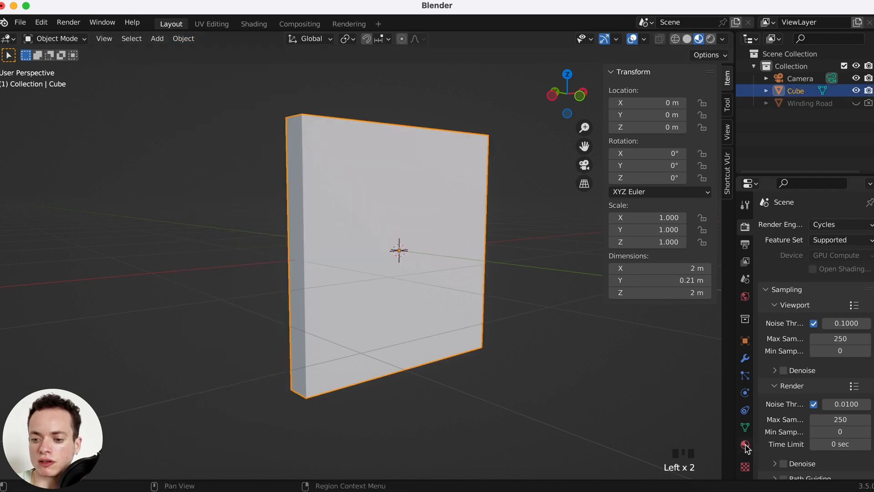
Step: Create a new material whose Base Color is an Image Texture loaded from Winding Road.png
{"action": "left_click", "coordinate": [746, 445]}
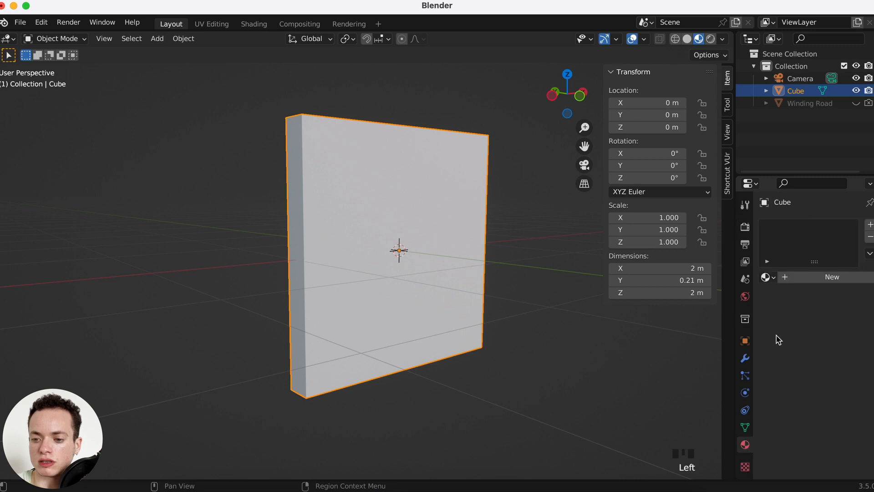
{"action": "left_click", "coordinate": [832, 277]}
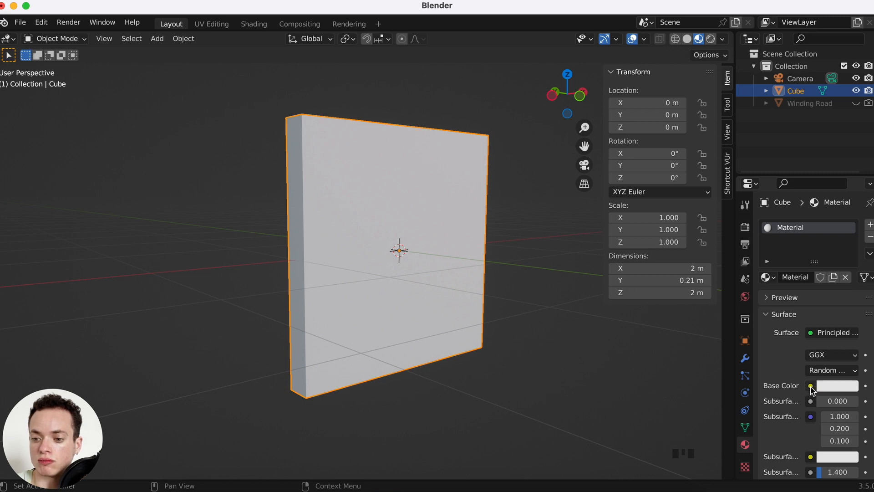
{"action": "left_click", "coordinate": [811, 385]}
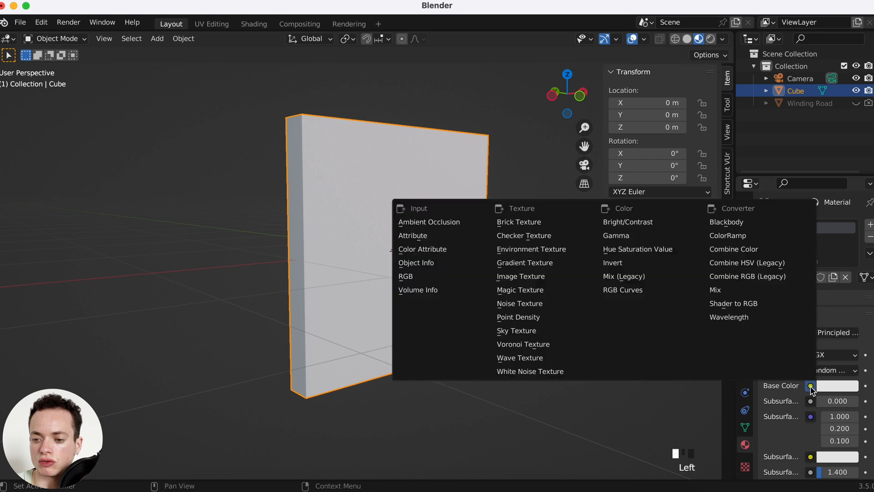
{"action": "mouse_move", "coordinate": [520, 276]}
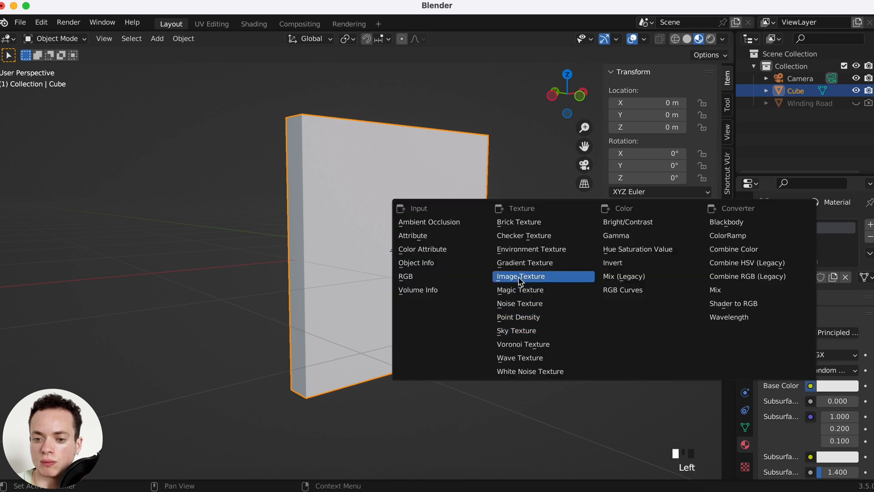
{"action": "left_click", "coordinate": [520, 276]}
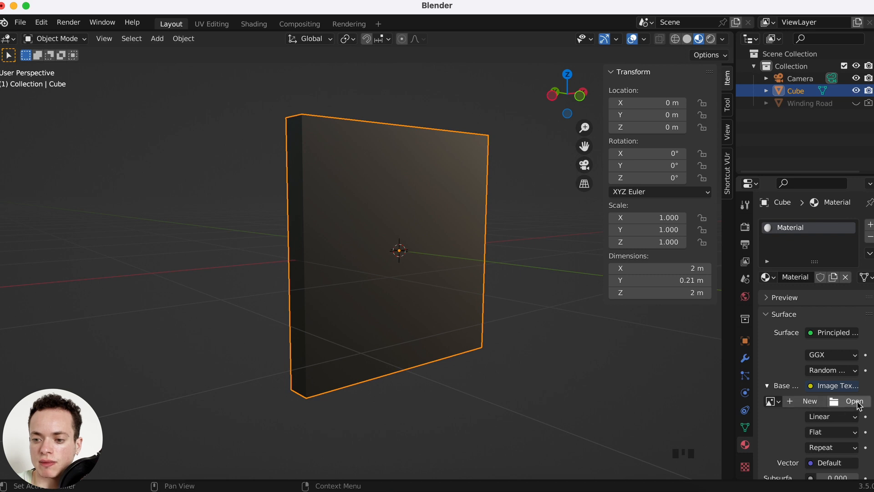
{"action": "left_click", "coordinate": [853, 401]}
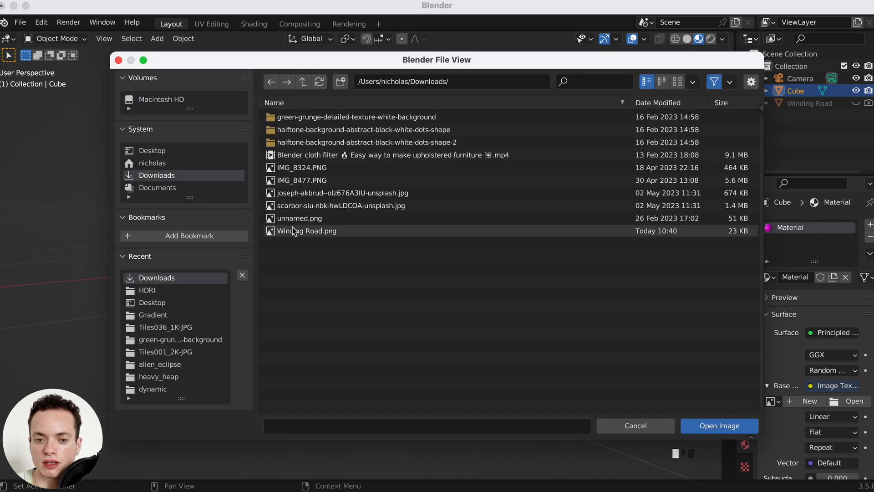
{"action": "left_click", "coordinate": [718, 426]}
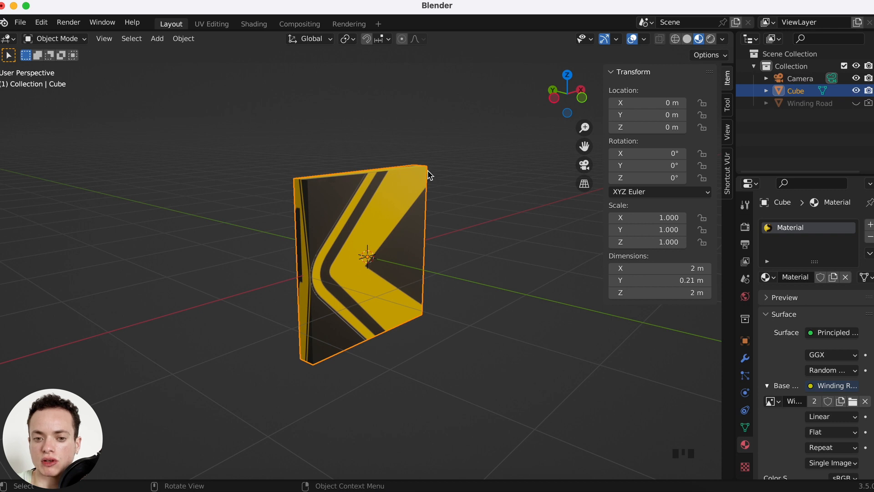
{"action": "mouse_move", "coordinate": [379, 186]}
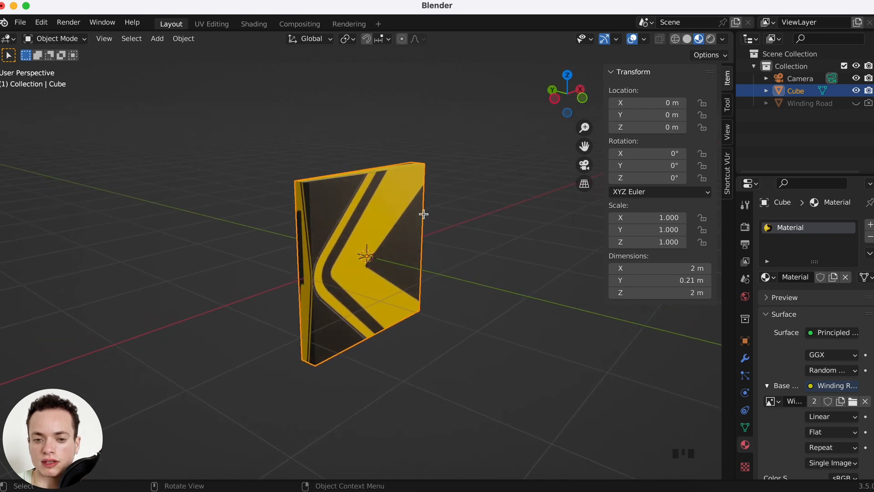
Step: In Edit Mode, UV-unwrap the slab with Cube Projection so the sign shows on its faces
{"action": "key", "text": "Tab"}
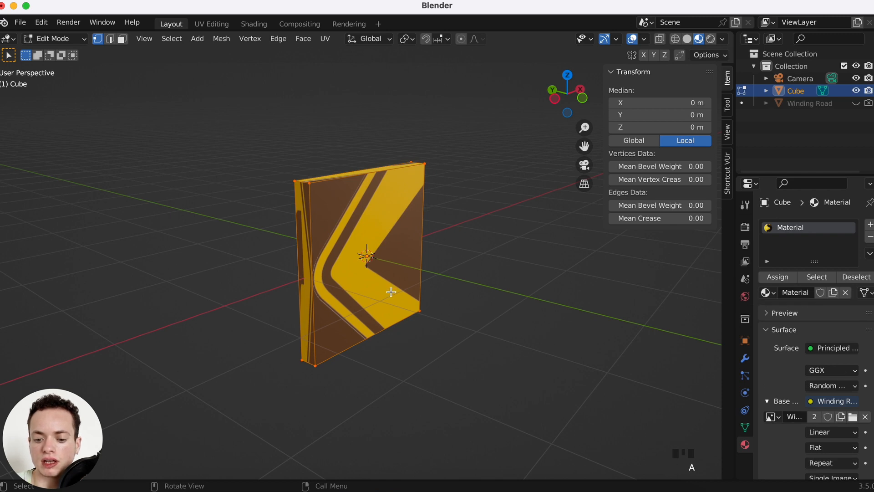
{"action": "key", "text": "u"}
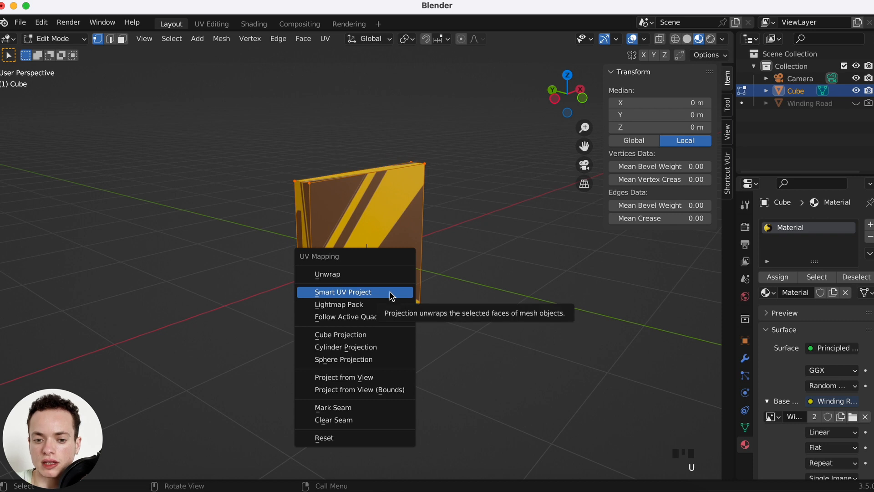
{"action": "mouse_move", "coordinate": [350, 335]}
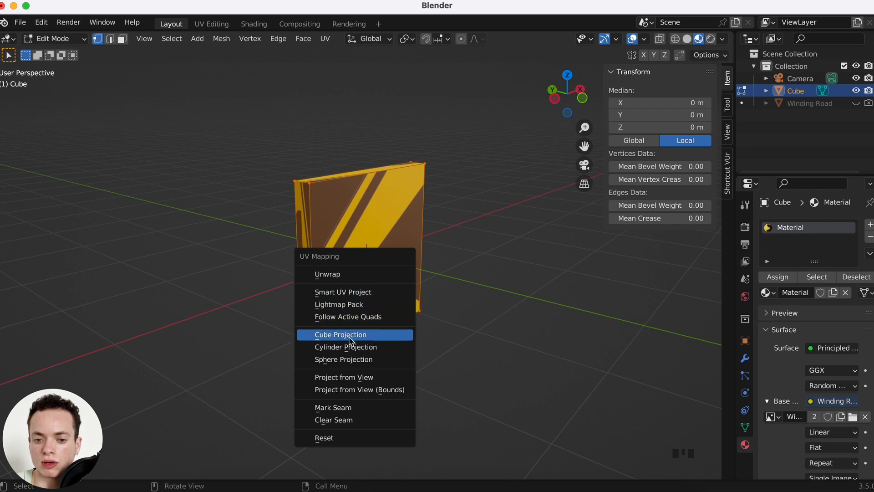
{"action": "mouse_move", "coordinate": [367, 340]}
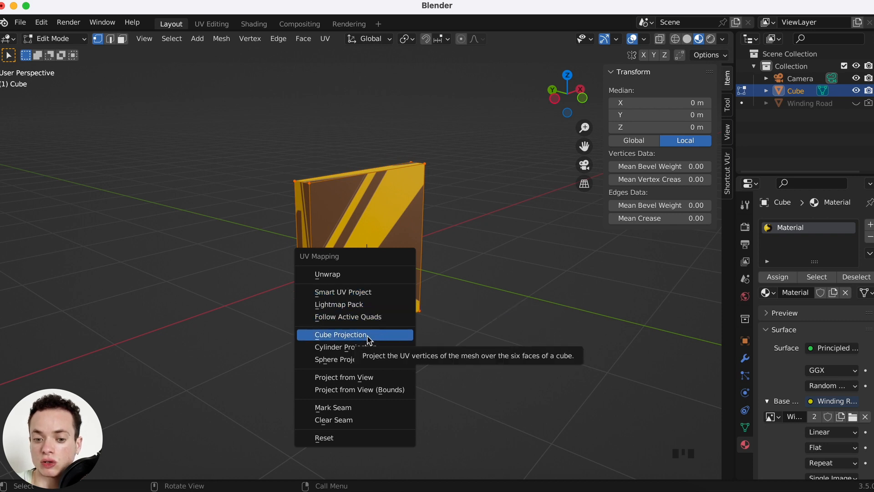
{"action": "left_click", "coordinate": [341, 334]}
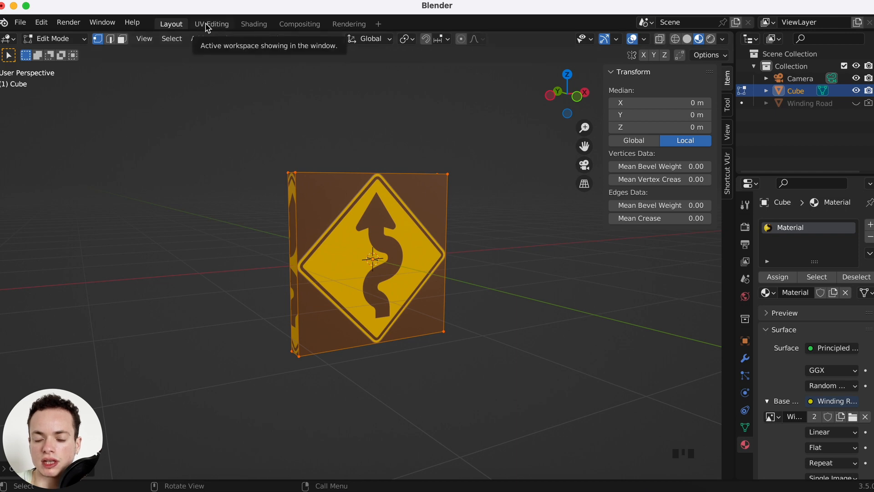
Step: In UV Editing with face select, move the non-front faces' UV islands off the sign image
{"action": "left_click", "coordinate": [211, 24]}
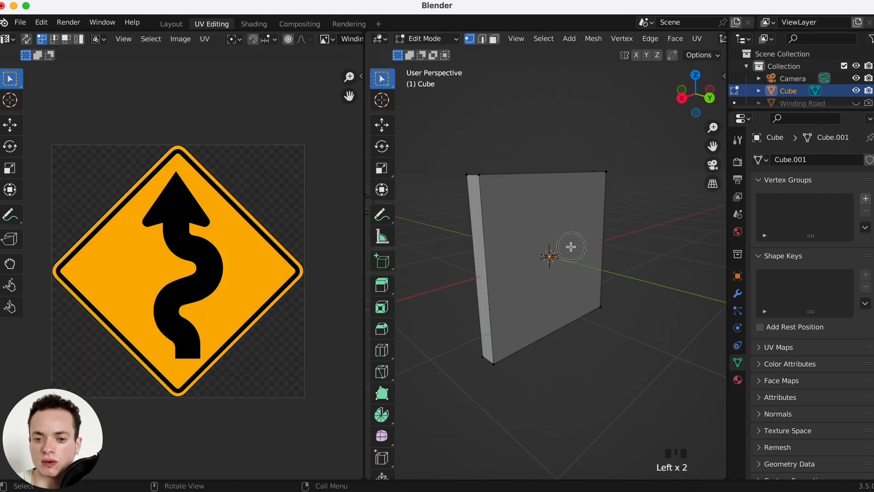
{"action": "mouse_move", "coordinate": [493, 39]}
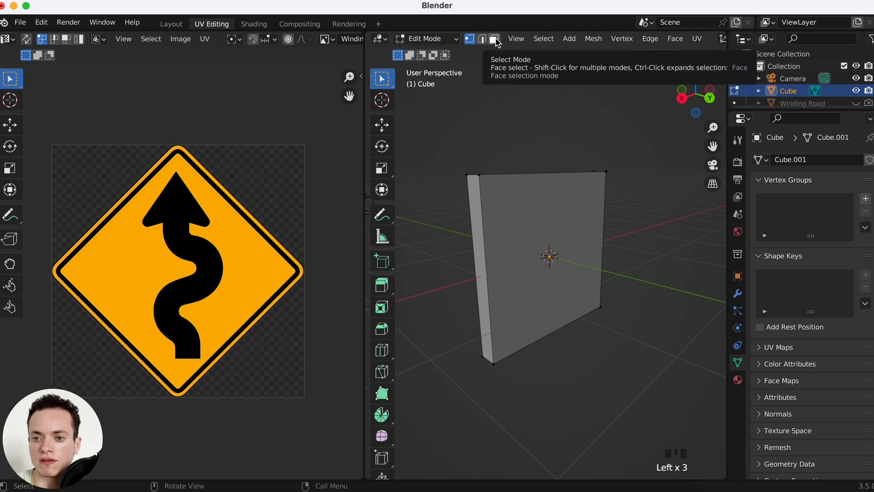
{"action": "left_click", "coordinate": [493, 38]}
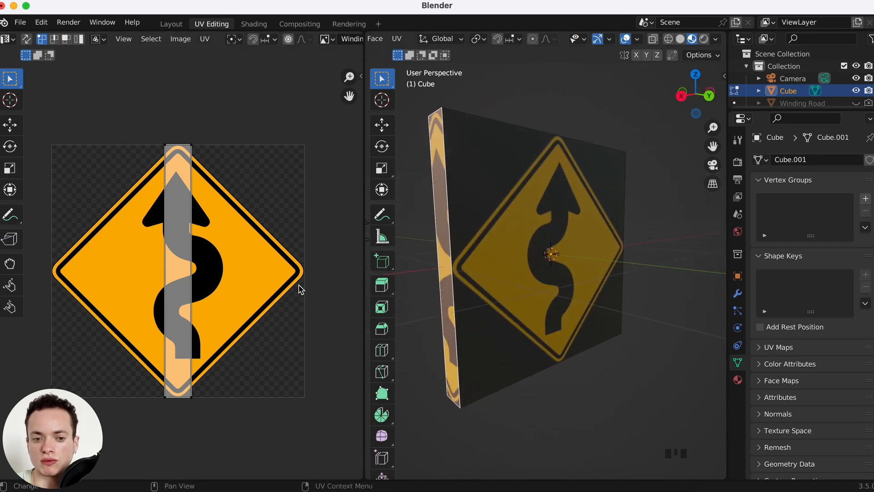
{"action": "key", "text": "g"}
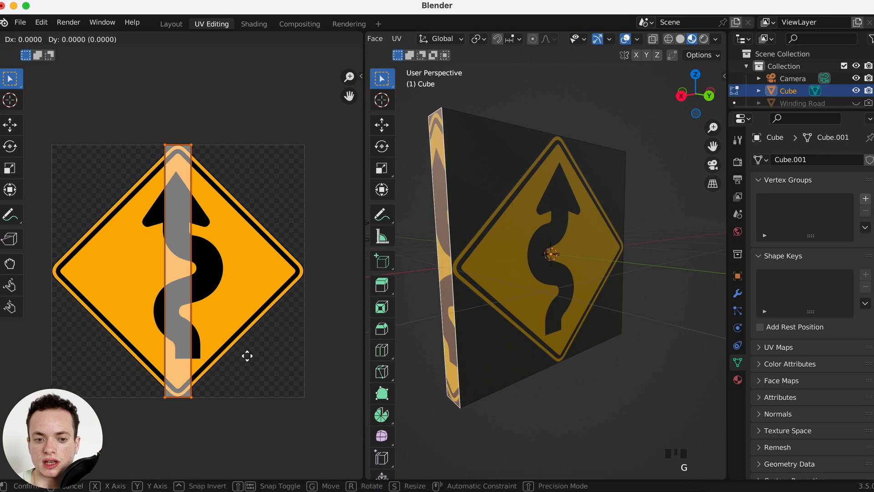
{"action": "left_click_drag", "start_coordinate": [178, 268], "coordinate": [220, 268]}
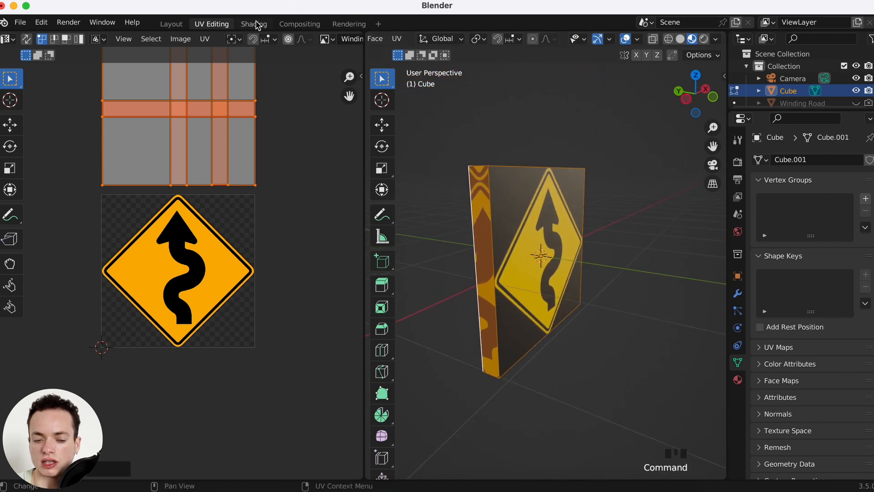
Step: In Shading, set the Image Texture extension from Repeat to Clip so other faces go black
{"action": "left_click", "coordinate": [254, 24]}
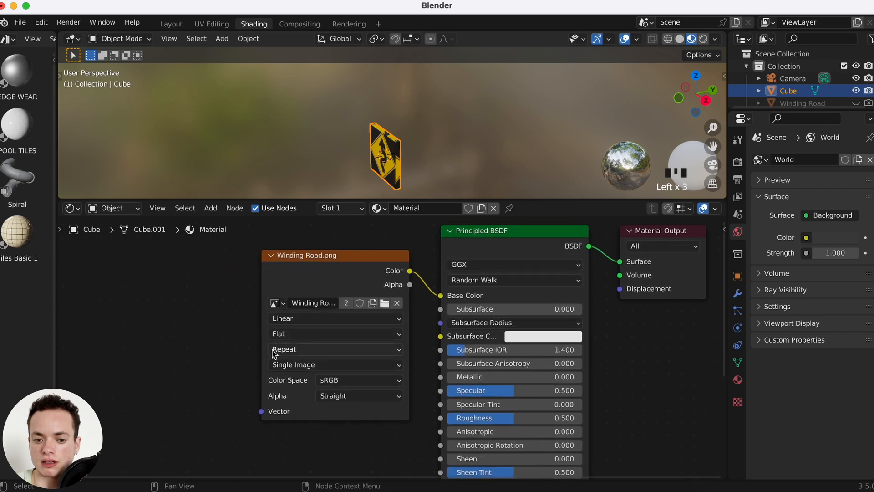
{"action": "mouse_move", "coordinate": [311, 355]}
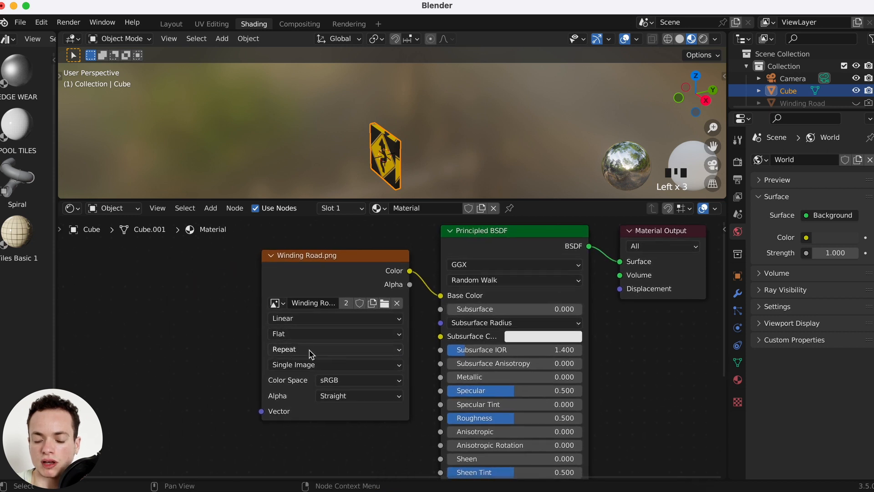
{"action": "left_click", "coordinate": [334, 349]}
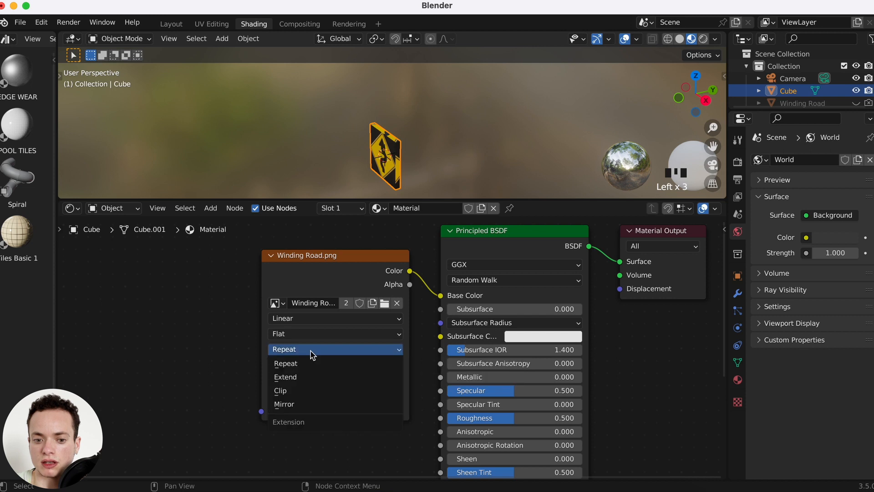
{"action": "mouse_move", "coordinate": [290, 396]}
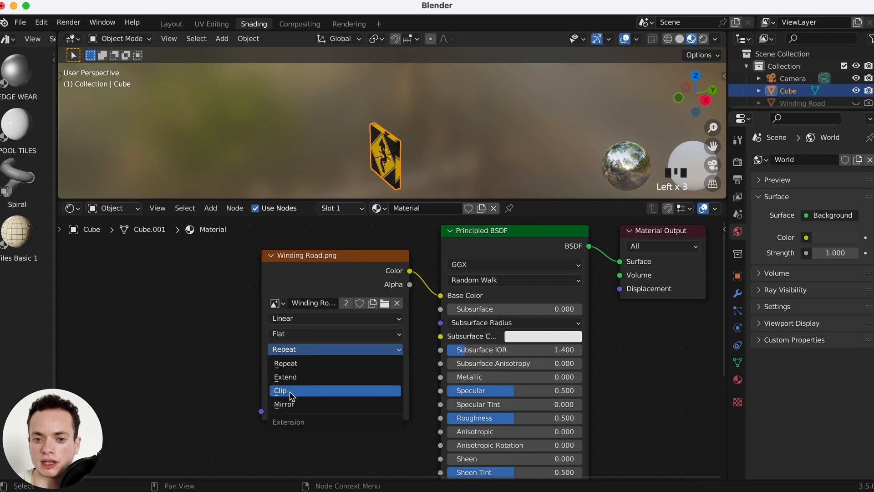
{"action": "left_click", "coordinate": [279, 390]}
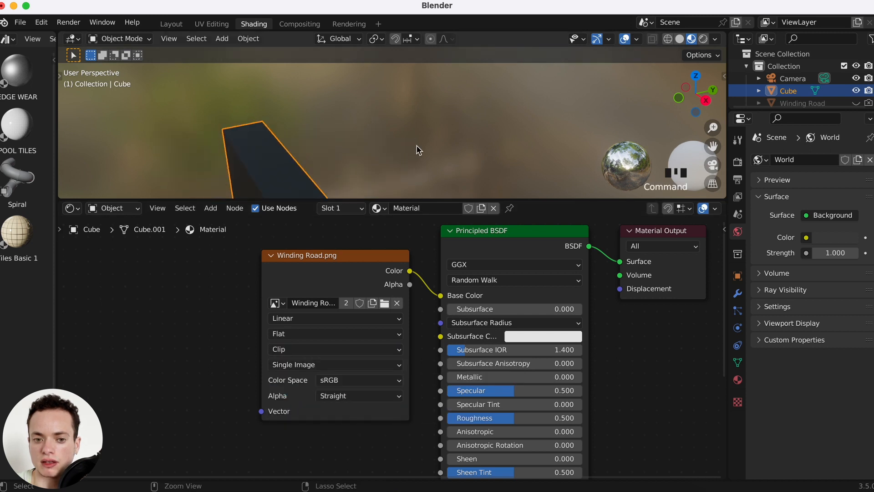
{"action": "left_click_drag", "start_coordinate": [418, 150], "coordinate": [306, 74]}
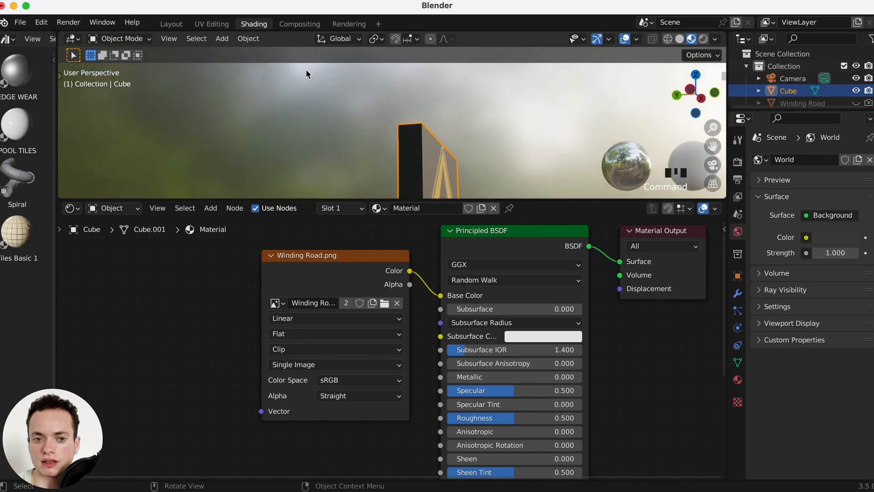
{"action": "left_click", "coordinate": [211, 24]}
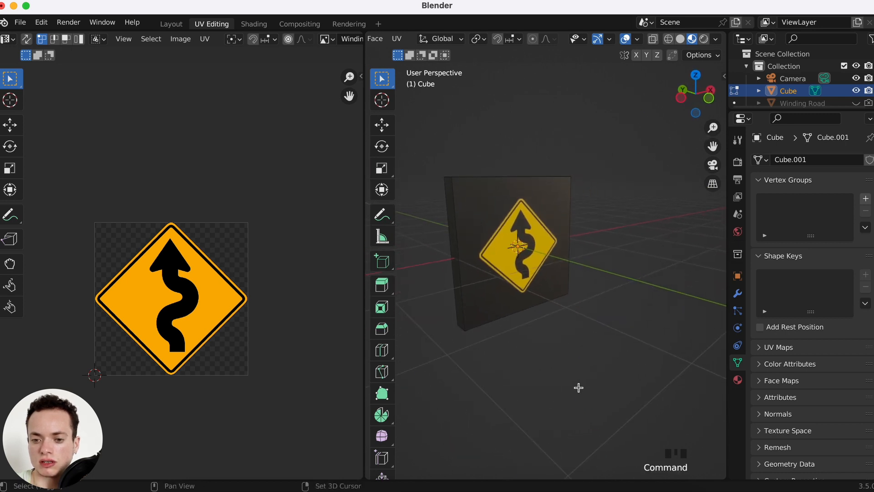
Step: Leave Edit Mode, returning the slab to Object Mode with the sign on its front
{"action": "key", "text": "shift+a"}
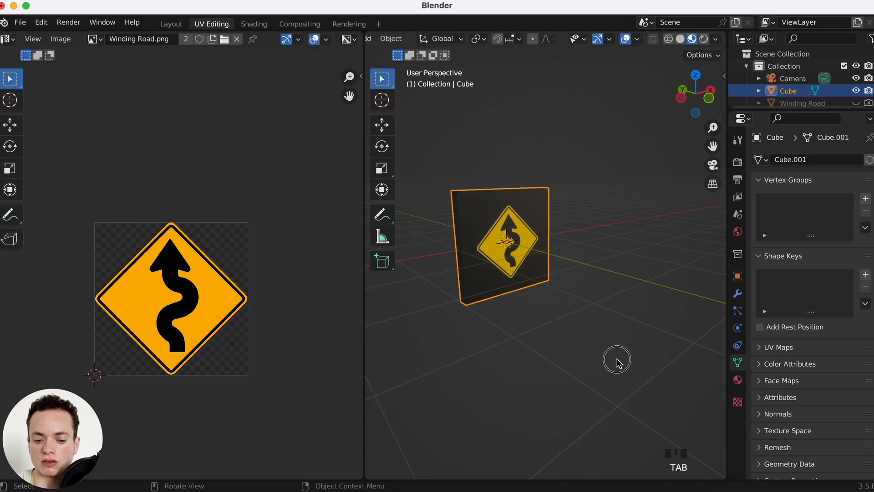
Step: Add a cylinder mesh to the scene via Shift+A
{"action": "key", "text": "shift+a"}
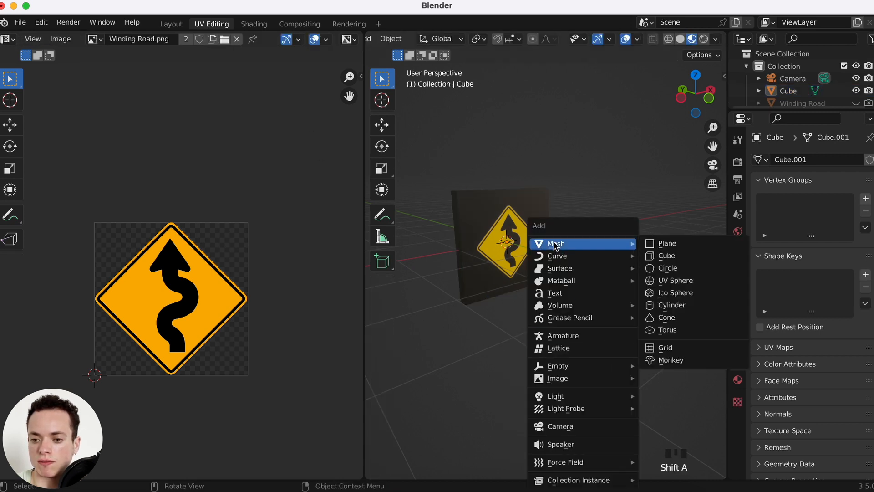
{"action": "left_click", "coordinate": [672, 305]}
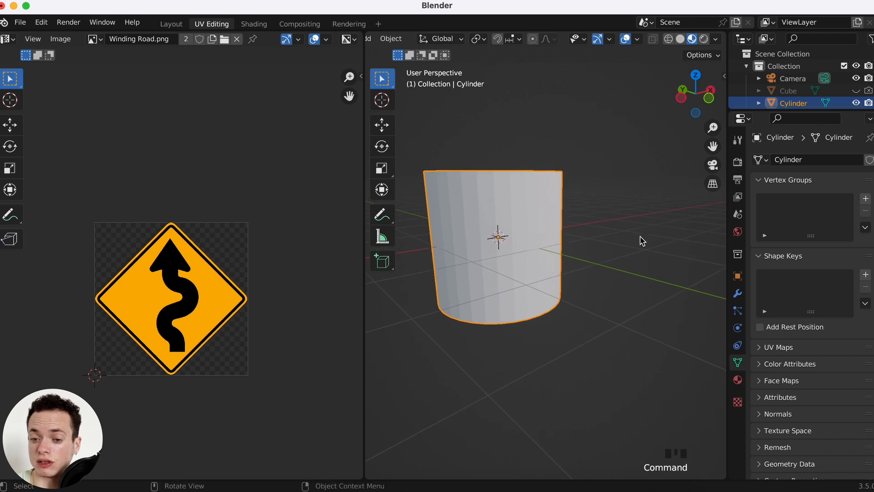
Step: Assign the cube's existing sign Material to the cylinder from Material Properties
{"action": "left_click", "coordinate": [737, 381]}
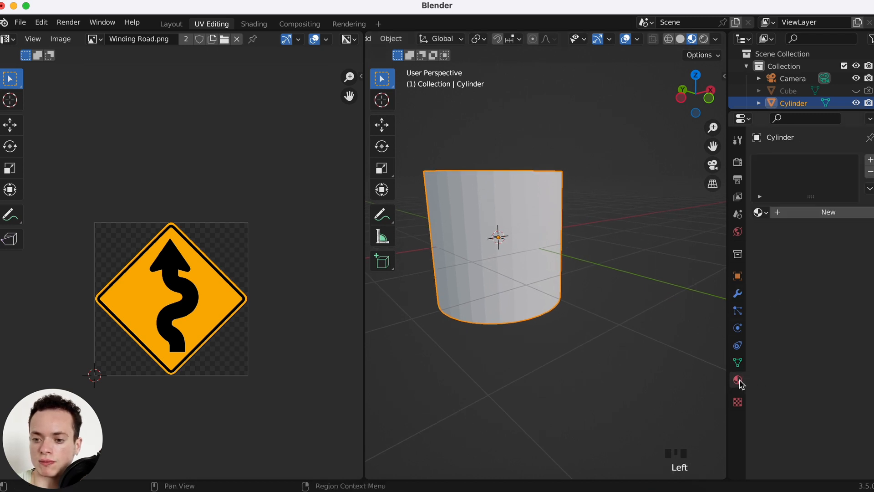
{"action": "left_click", "coordinate": [737, 379]}
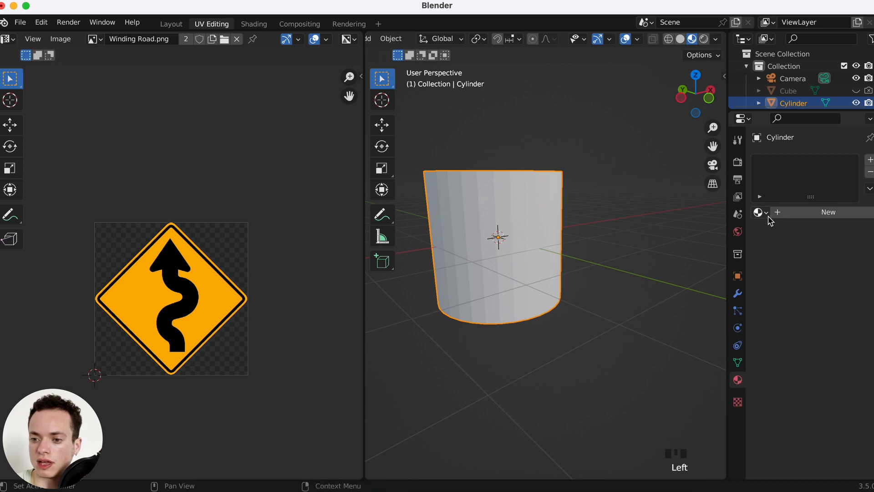
{"action": "left_click", "coordinate": [760, 212]}
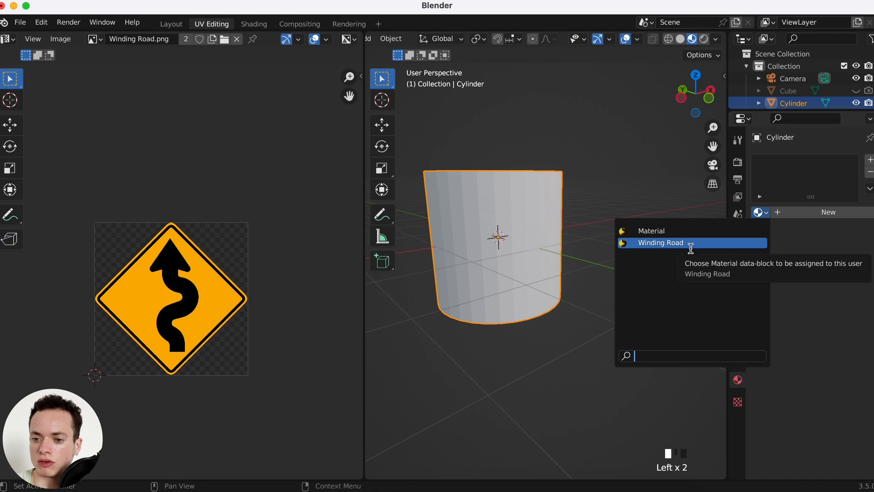
{"action": "left_click", "coordinate": [660, 243]}
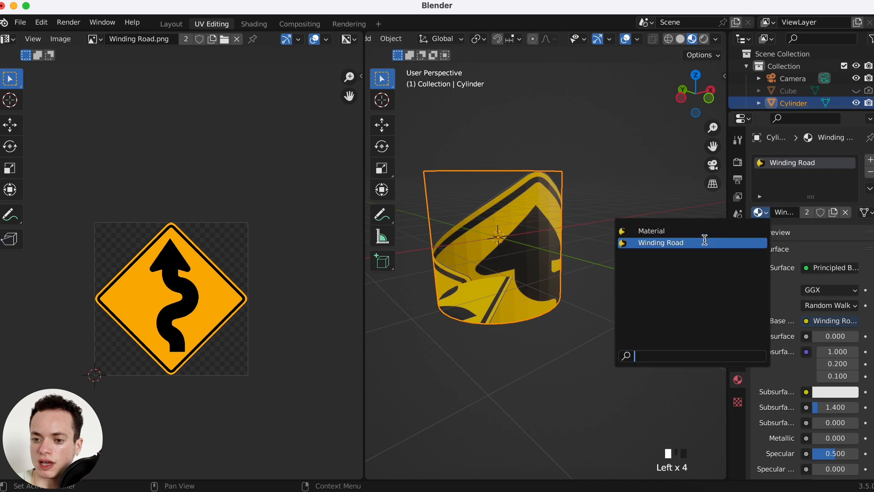
{"action": "left_click", "coordinate": [651, 230]}
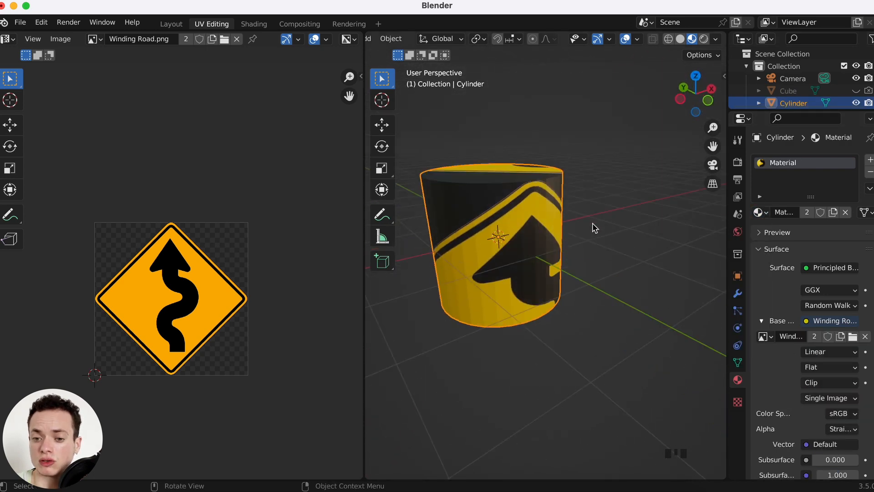
Step: Unwrap the cylinder and move/scale its UVs so one upright sign sits on its side
{"action": "key", "text": "Tab"}
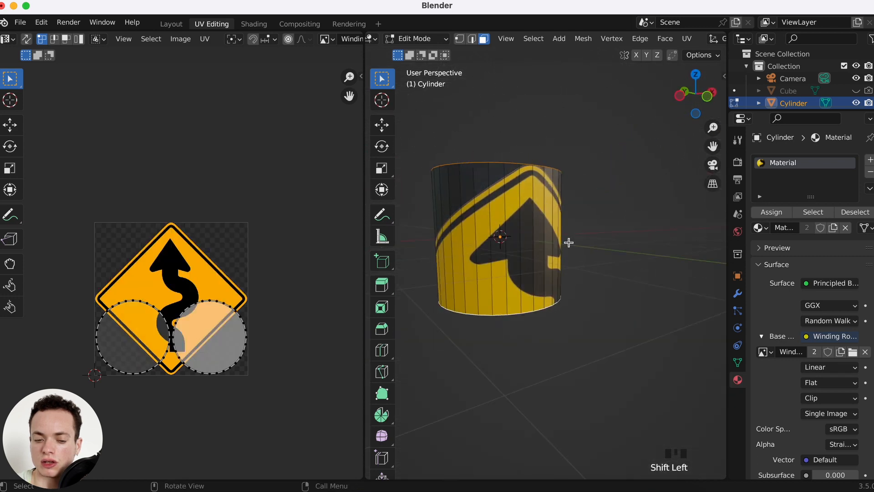
{"action": "mouse_move", "coordinate": [530, 213]}
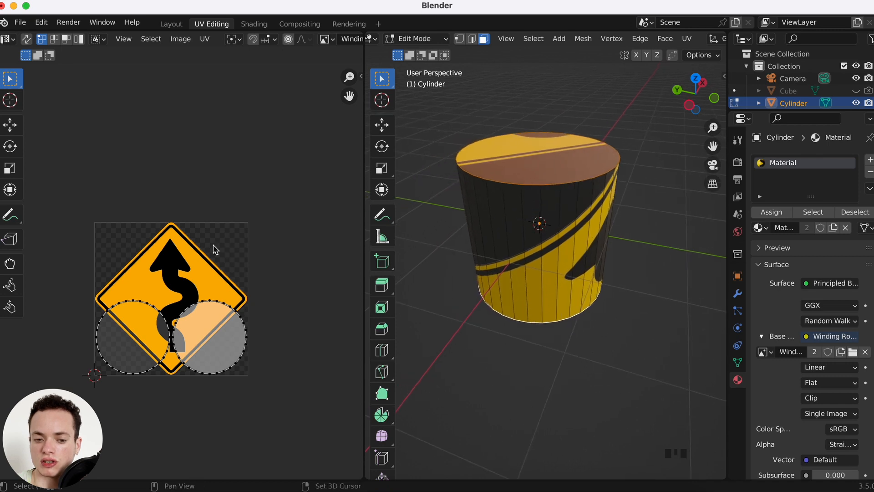
{"action": "key", "text": "g"}
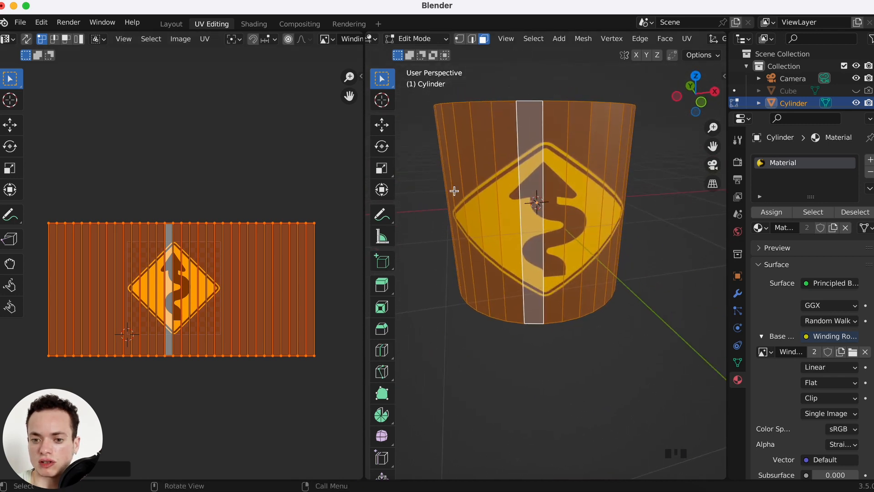
{"action": "key", "text": "s"}
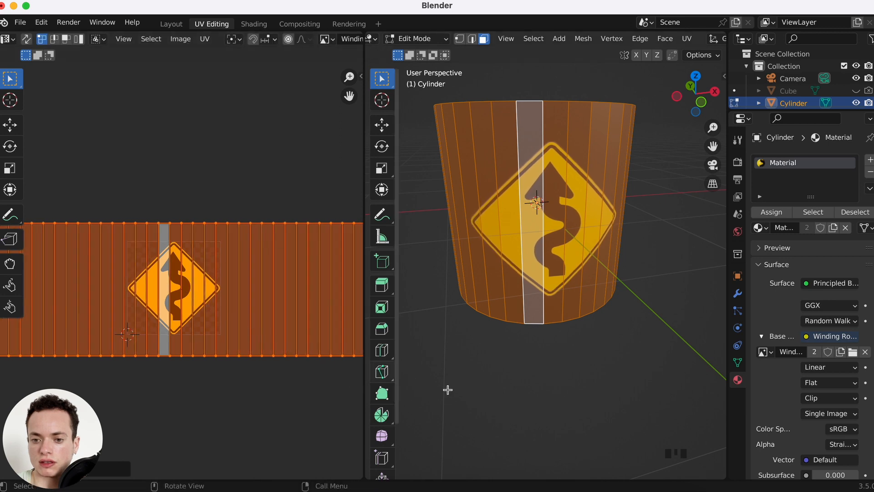
{"action": "key", "text": "Tab"}
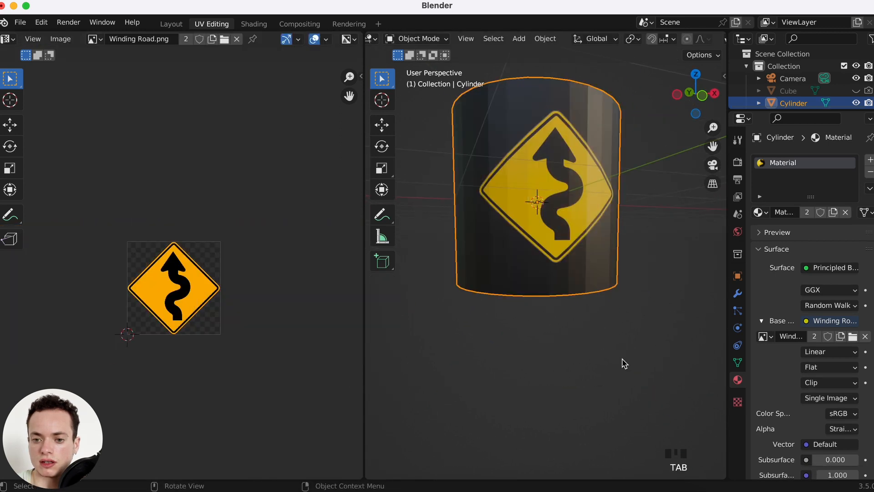